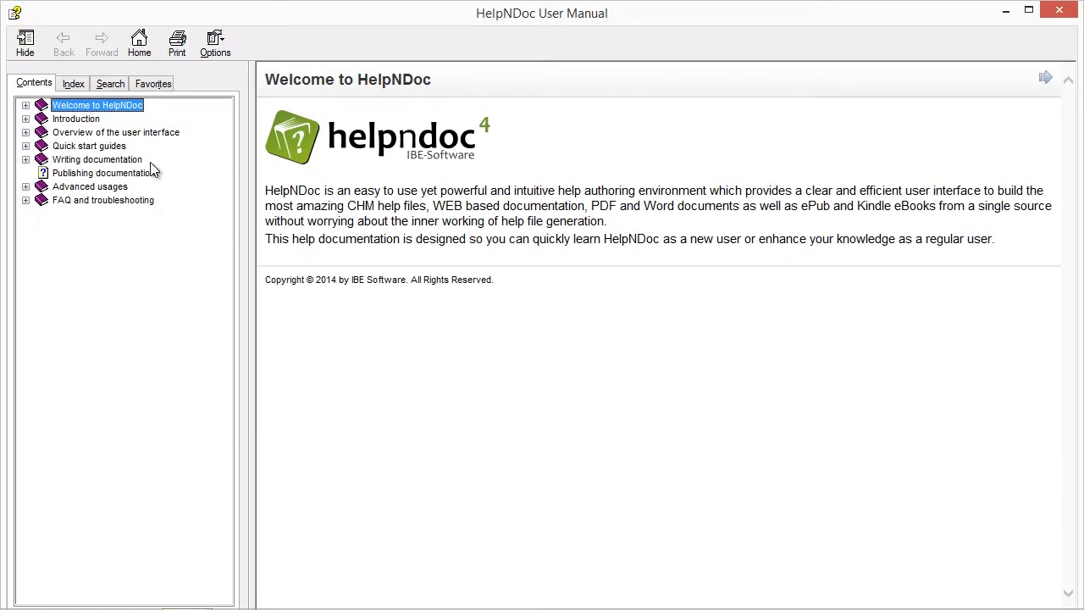
Step: From the keyword index, show the Command line topic and look up topics for the CHM keyword
{"action": "left_click", "coordinate": [74, 83]}
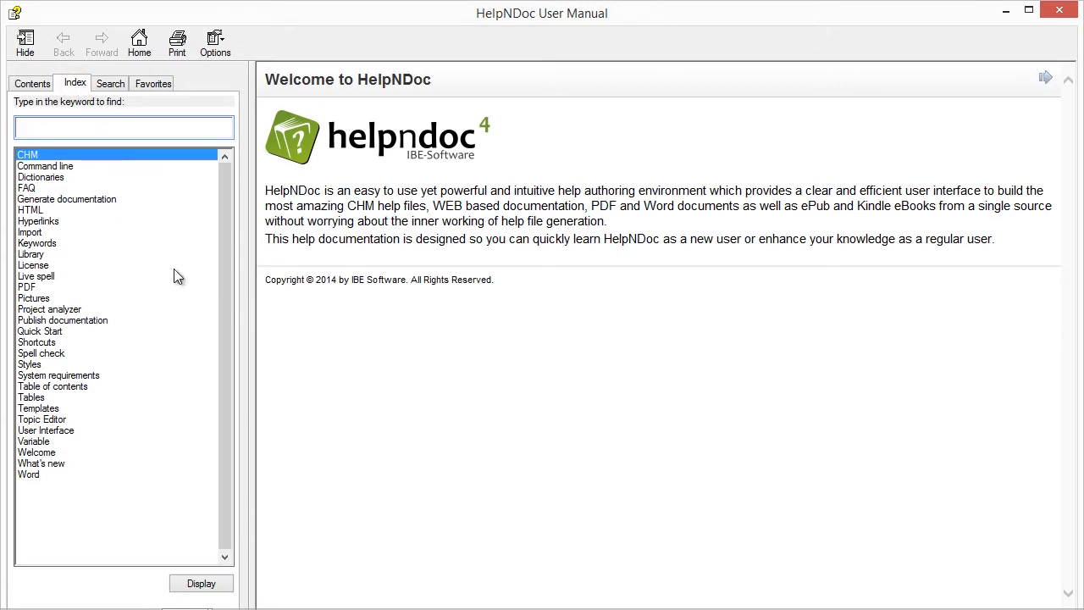
{"action": "mouse_move", "coordinate": [347, 453]}
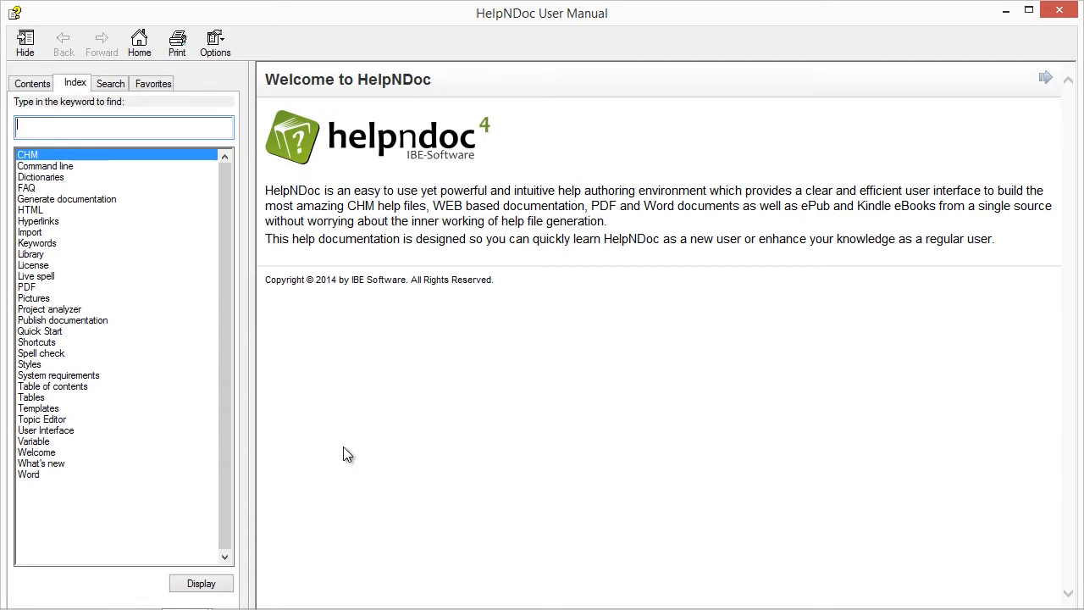
{"action": "mouse_move", "coordinate": [186, 286]}
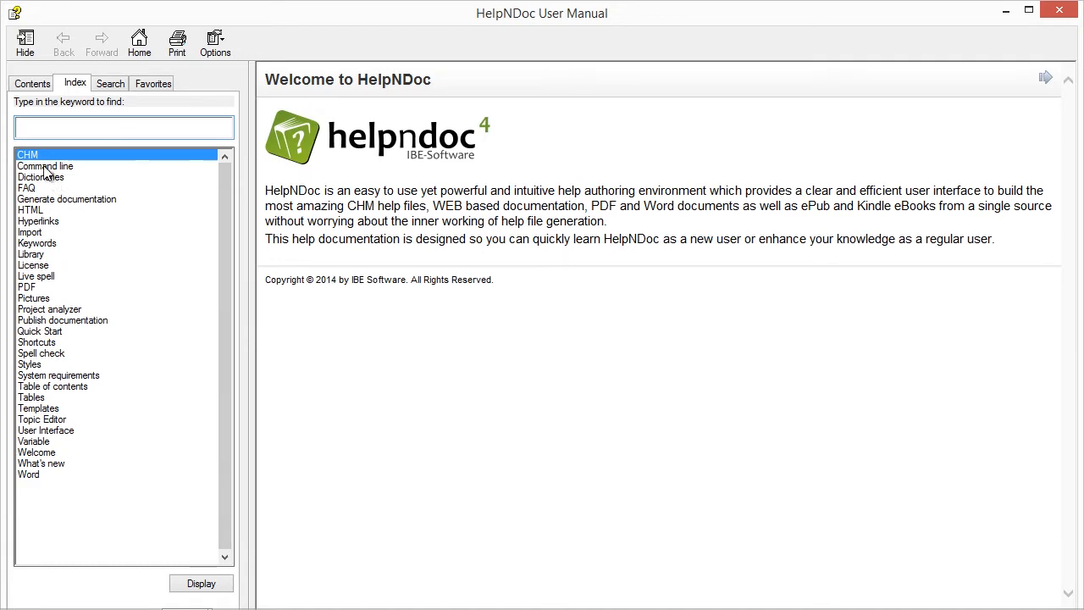
{"action": "double_click", "coordinate": [45, 166]}
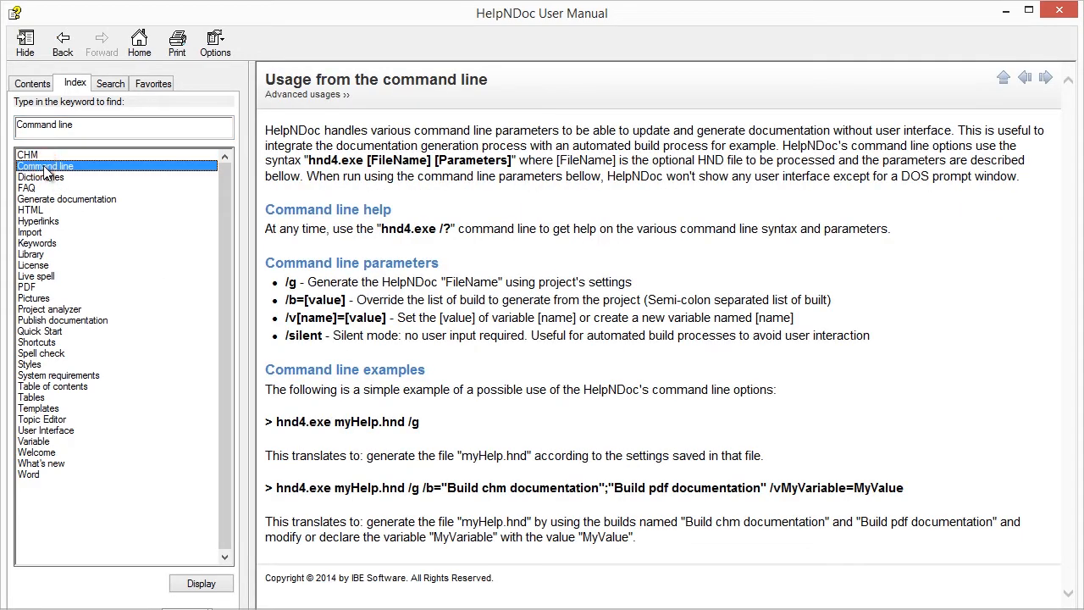
{"action": "mouse_move", "coordinate": [76, 180]}
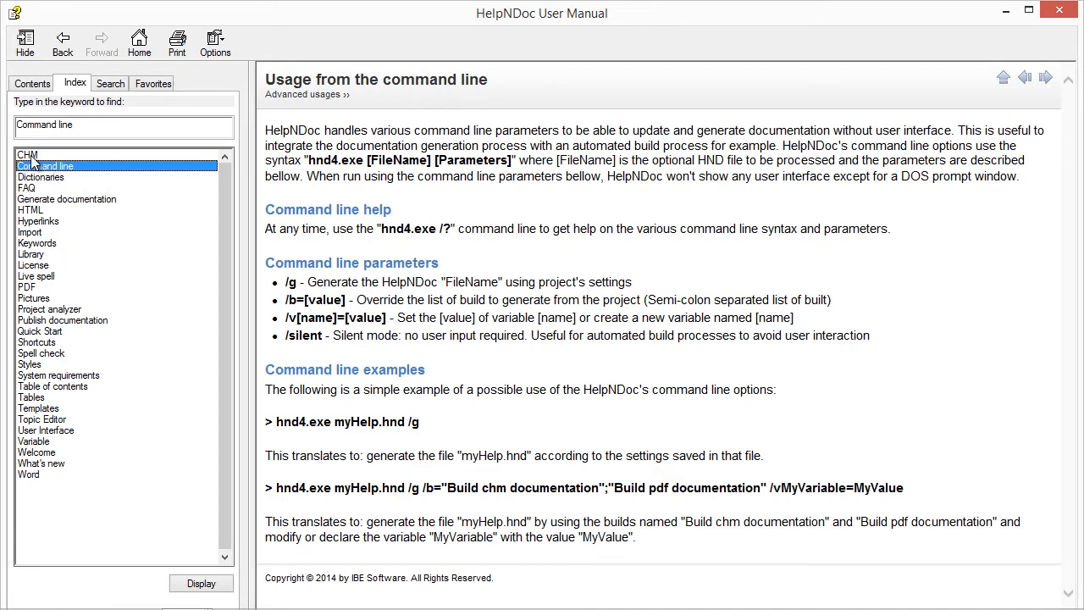
{"action": "double_click", "coordinate": [28, 154]}
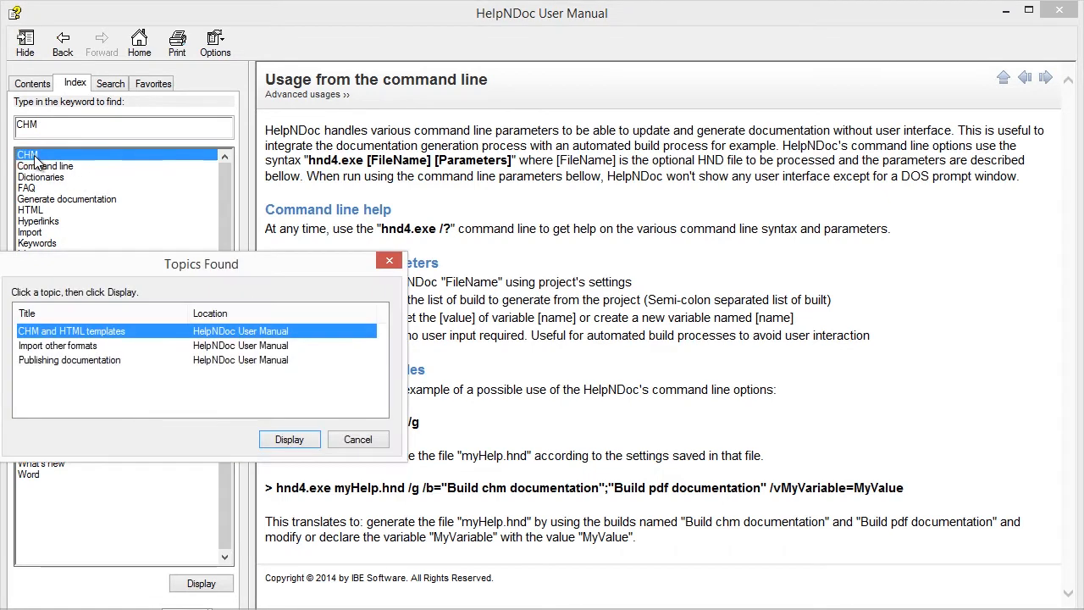
{"action": "mouse_move", "coordinate": [148, 231]}
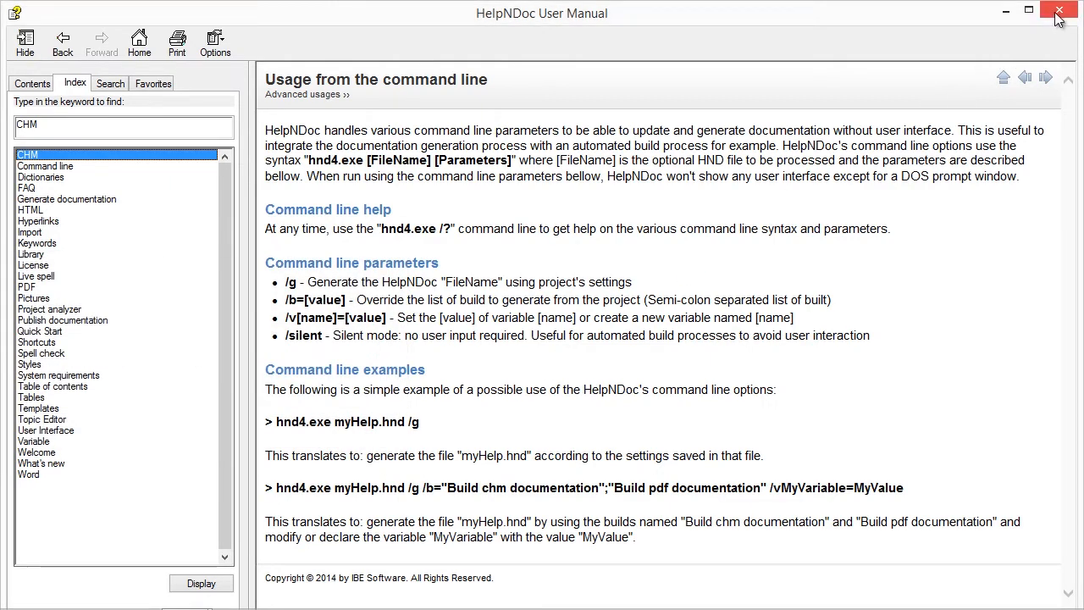
Step: Close the help manual and create a new project keyword named About Us
{"action": "left_click", "coordinate": [1058, 10]}
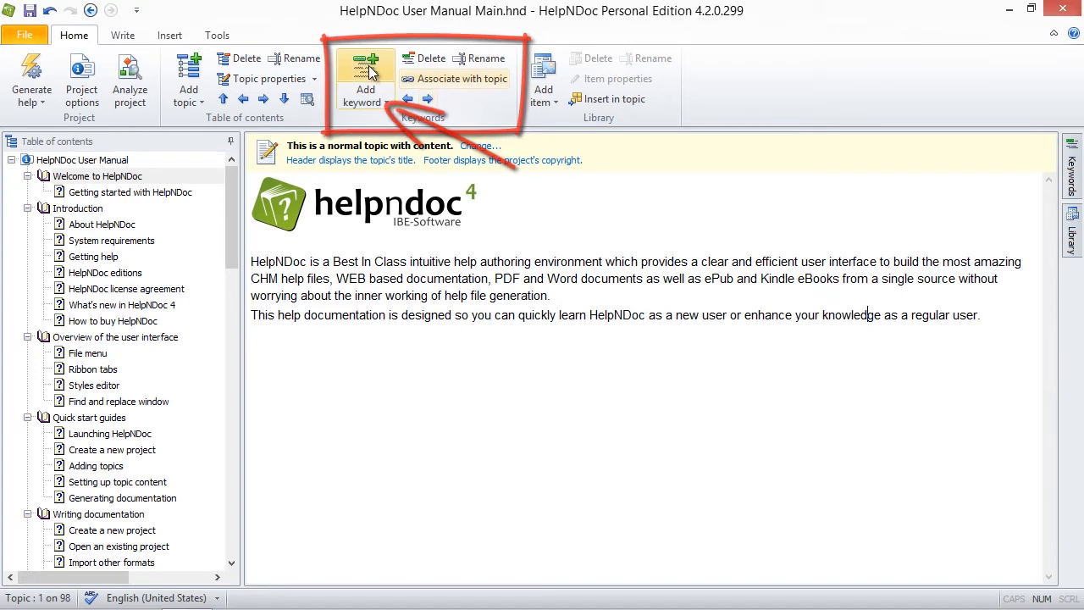
{"action": "left_click", "coordinate": [365, 81]}
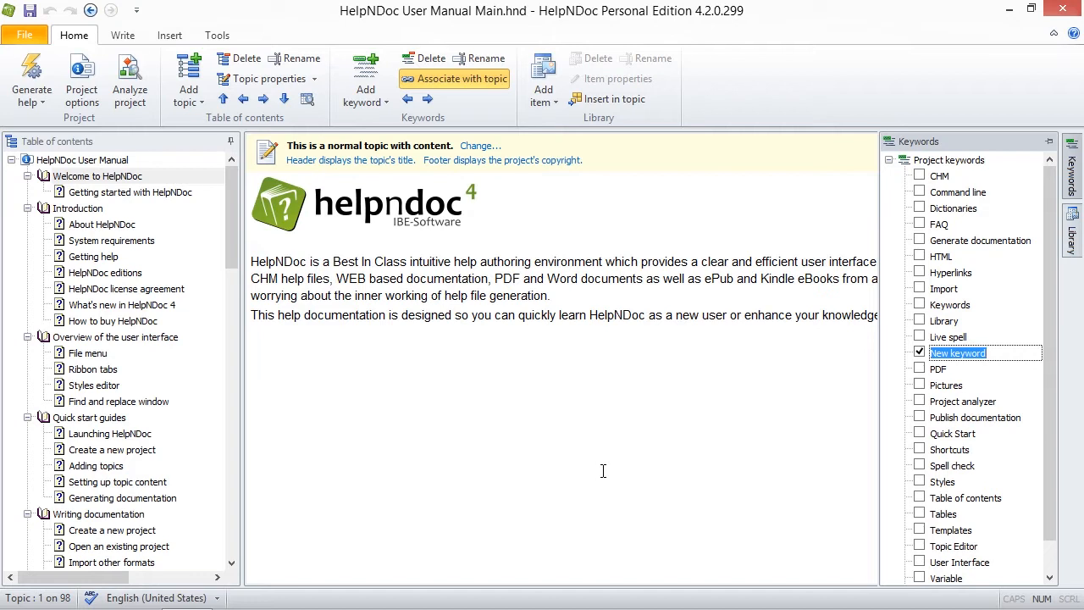
{"action": "type", "text": "About Us"}
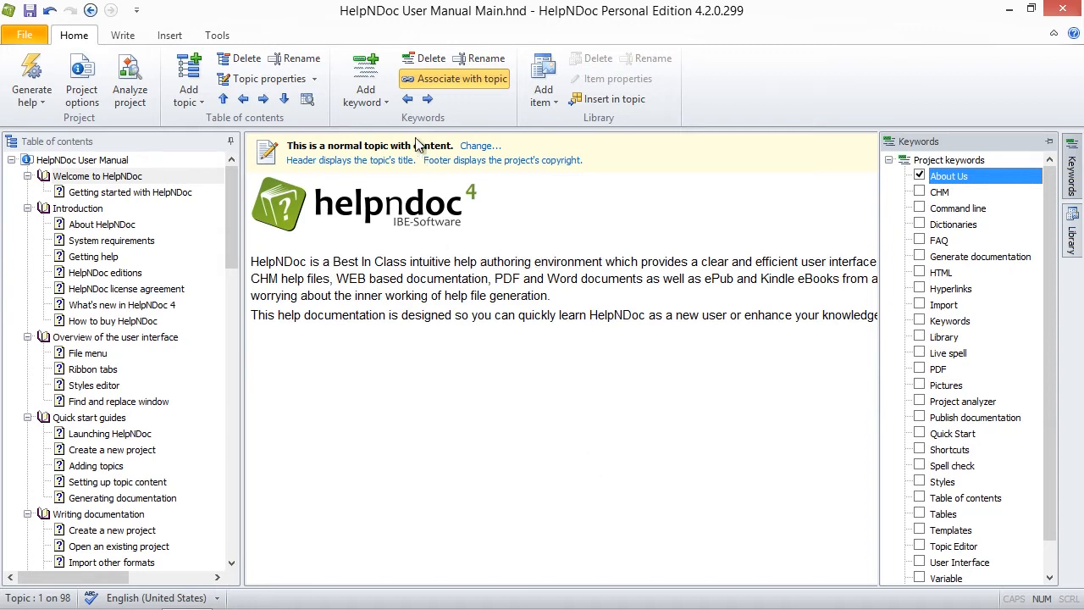
Step: Create a child keyword named HelpNDoc nested under About Us
{"action": "left_click", "coordinate": [365, 81]}
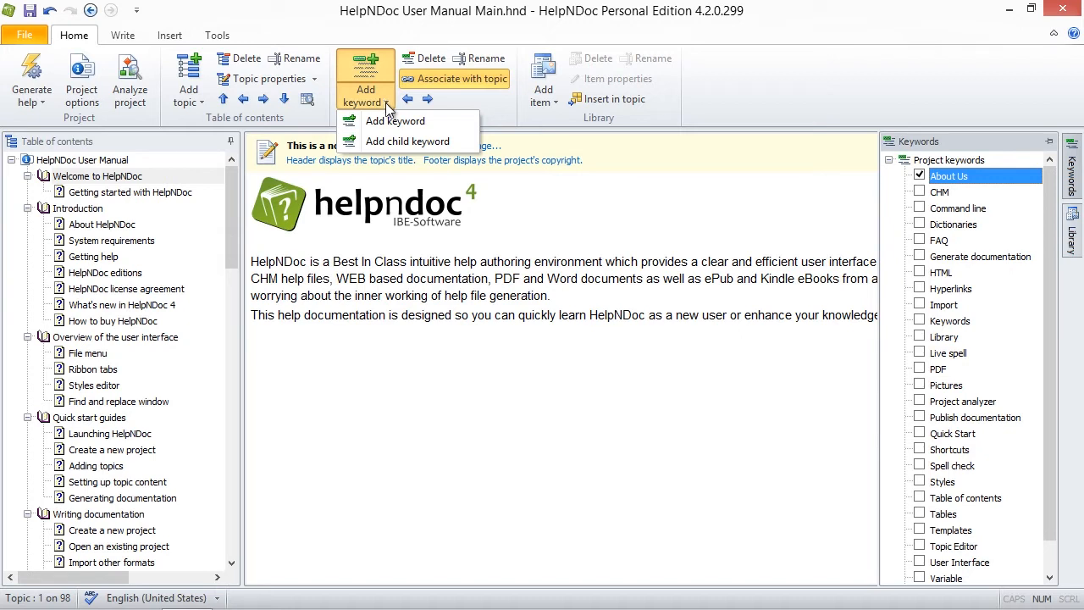
{"action": "mouse_move", "coordinate": [407, 120]}
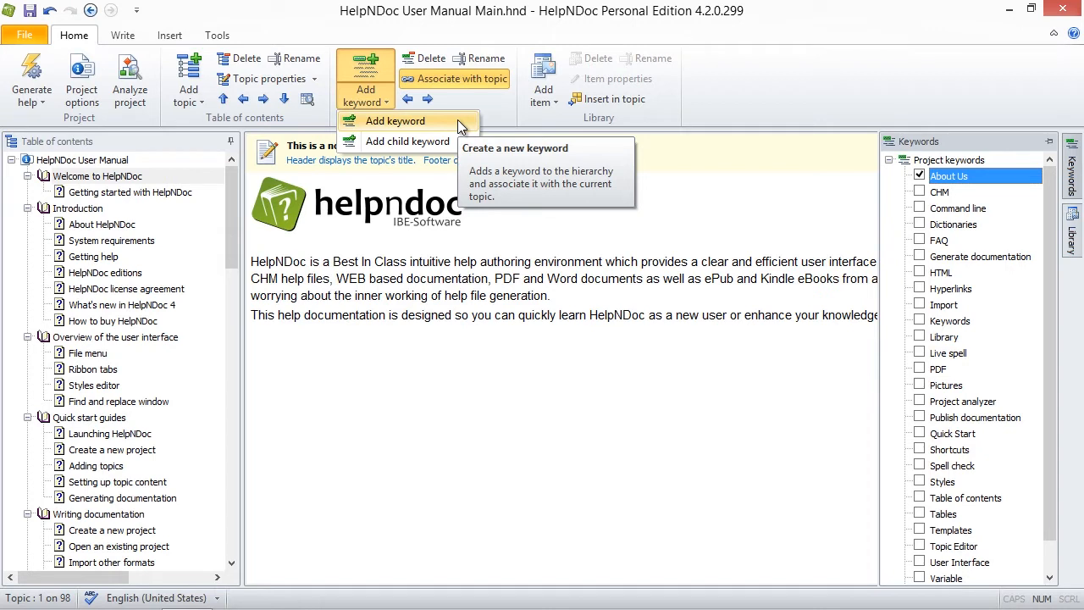
{"action": "mouse_move", "coordinate": [407, 140]}
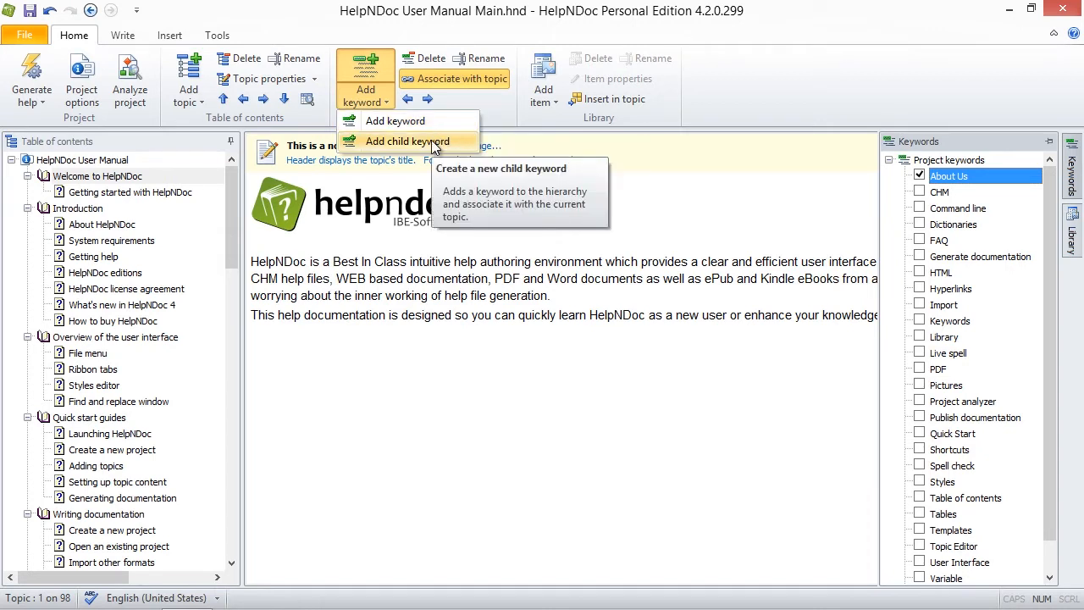
{"action": "left_click", "coordinate": [410, 140]}
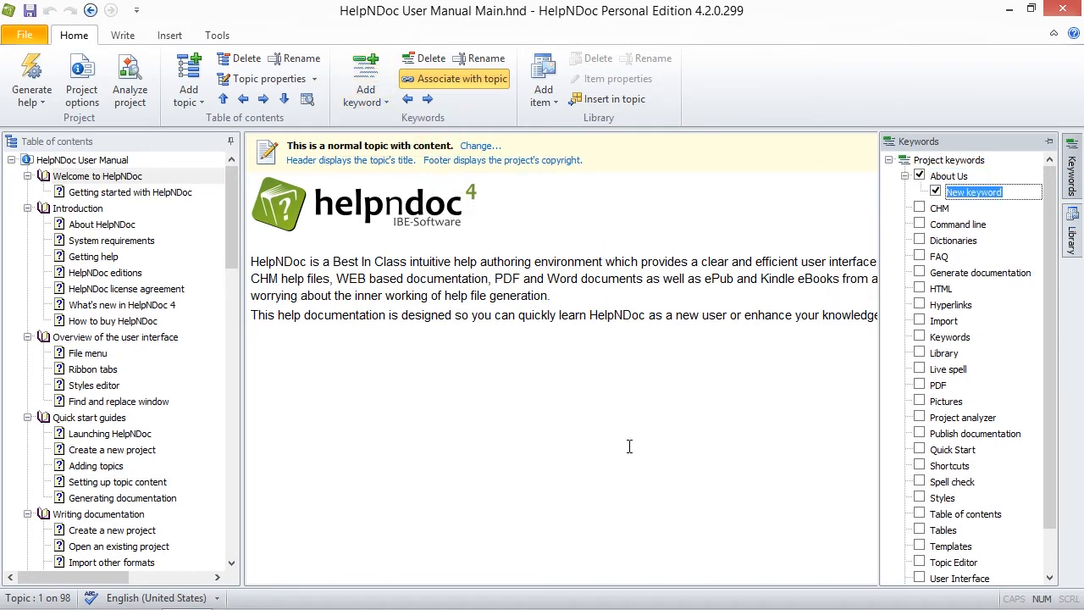
{"action": "type", "text": "HelpN"}
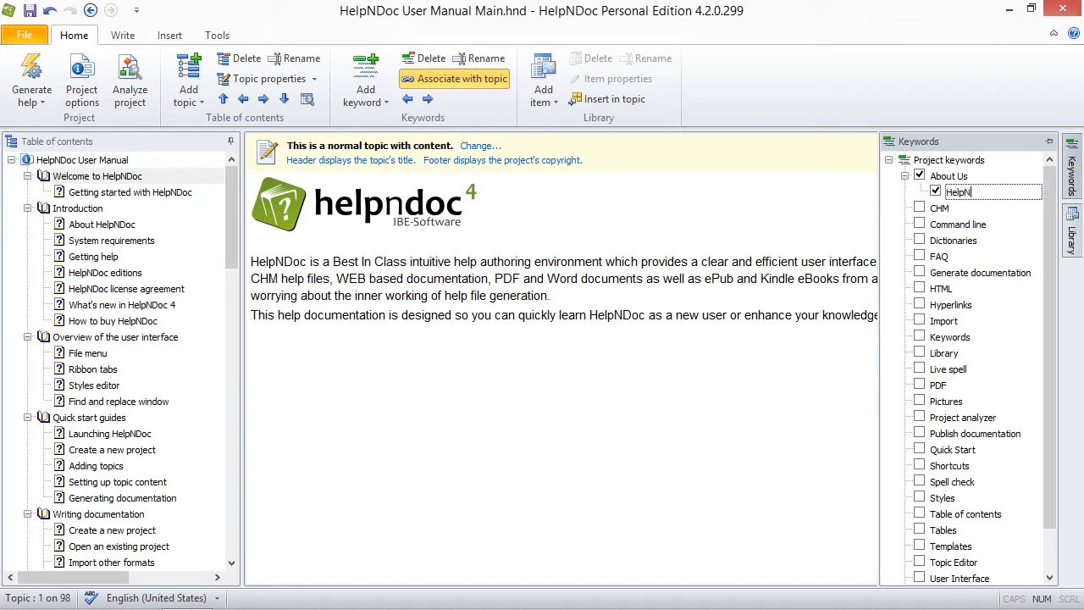
{"action": "left_click", "coordinate": [958, 191]}
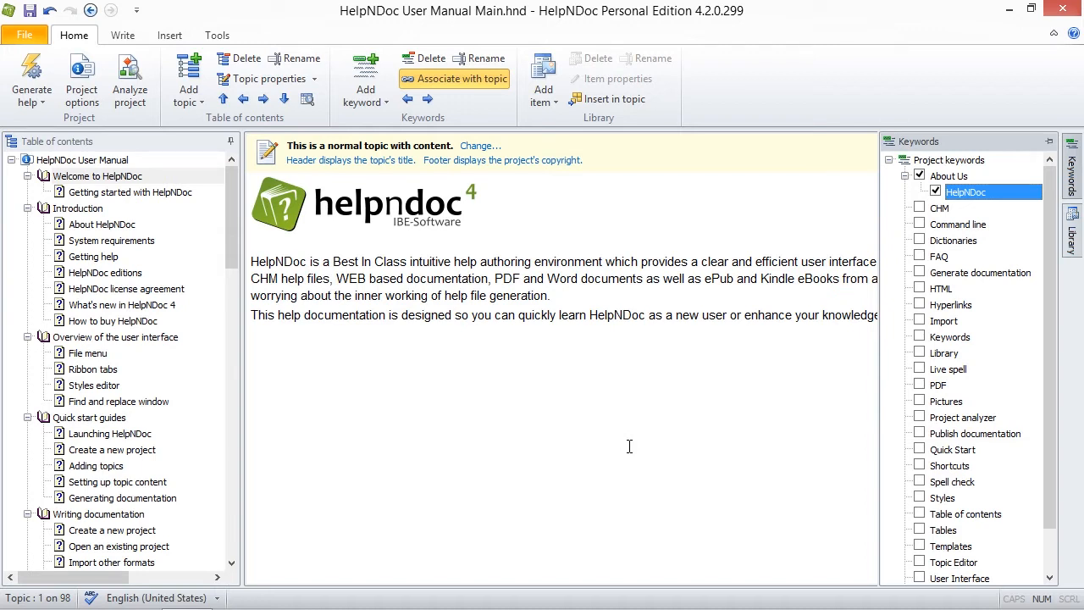
{"action": "mouse_move", "coordinate": [652, 447]}
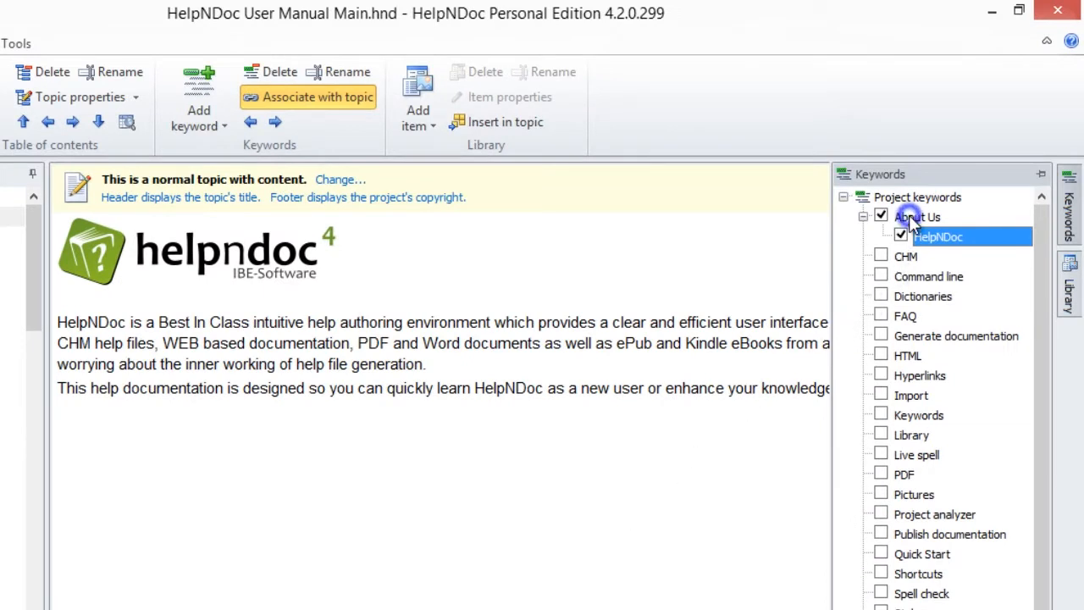
Step: Create top-level keyword About Me via the context menu, then add a child keyword under it
{"action": "right_click", "coordinate": [918, 217]}
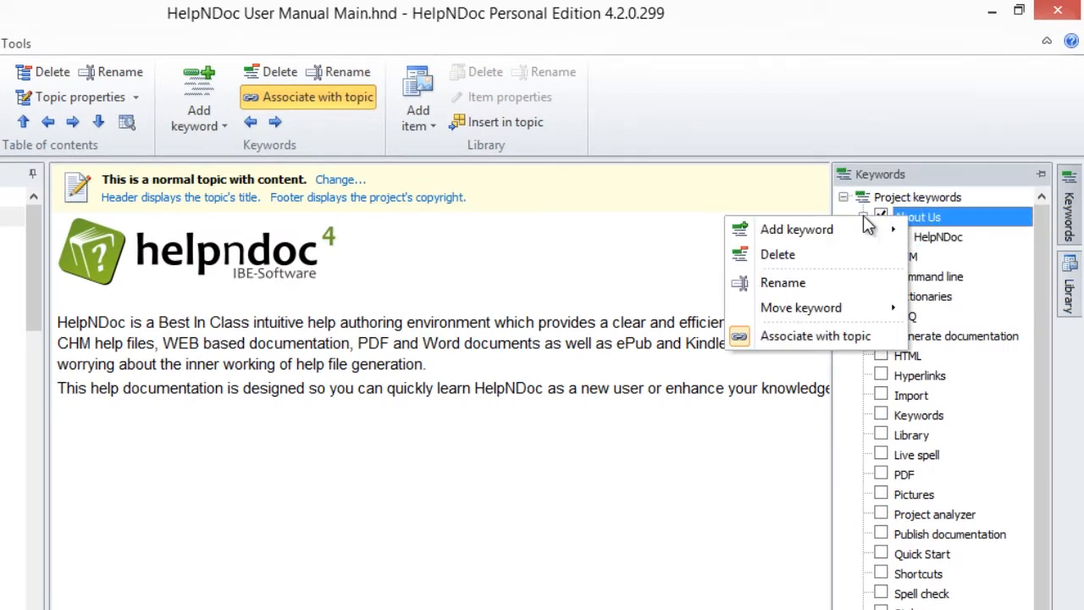
{"action": "left_click", "coordinate": [796, 229]}
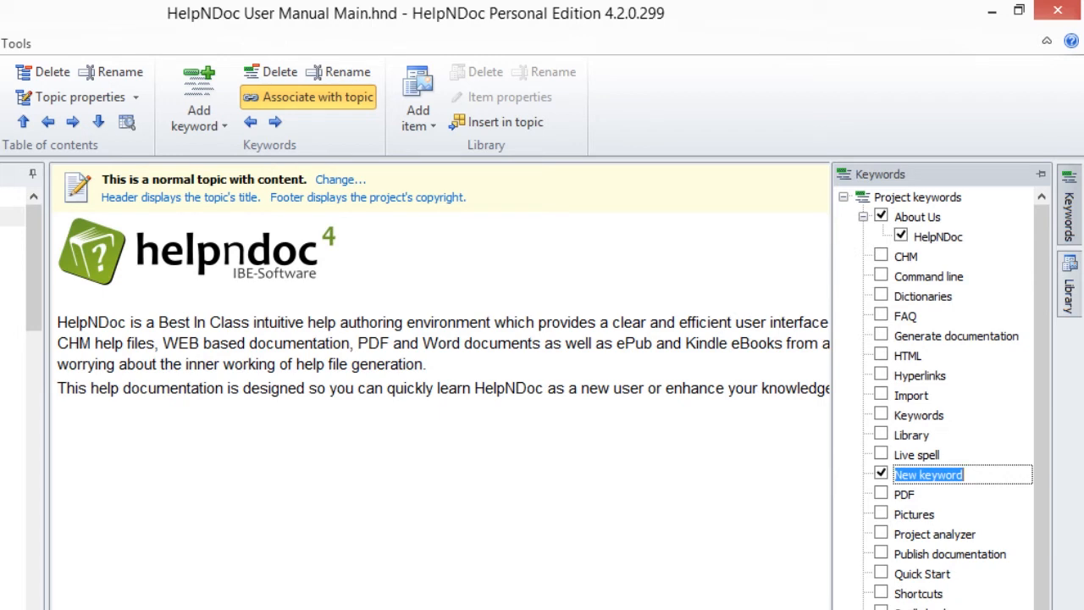
{"action": "type", "text": "About Me"}
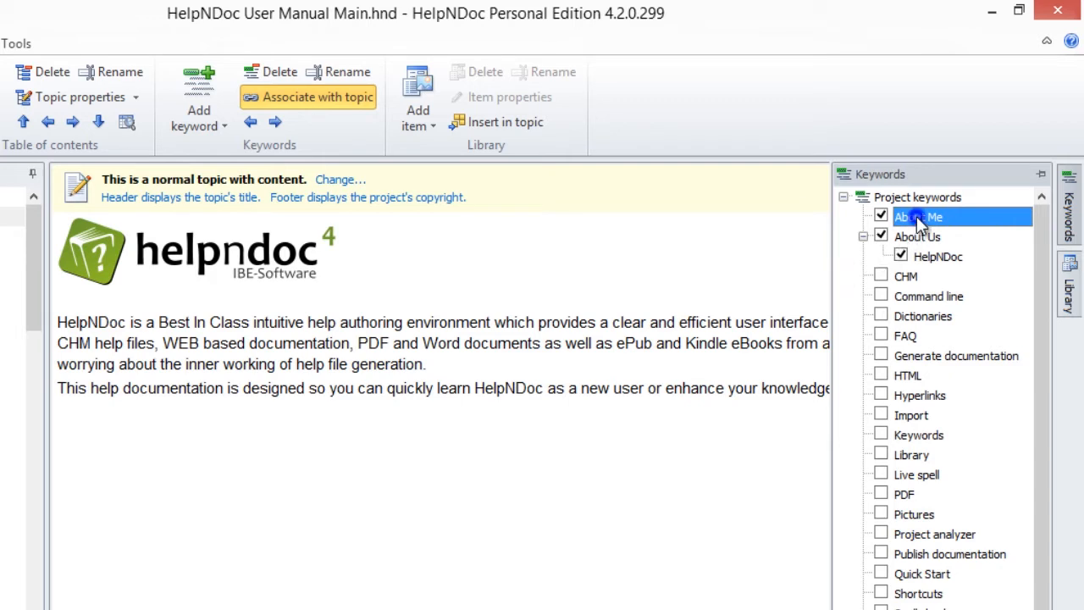
{"action": "right_click", "coordinate": [919, 217]}
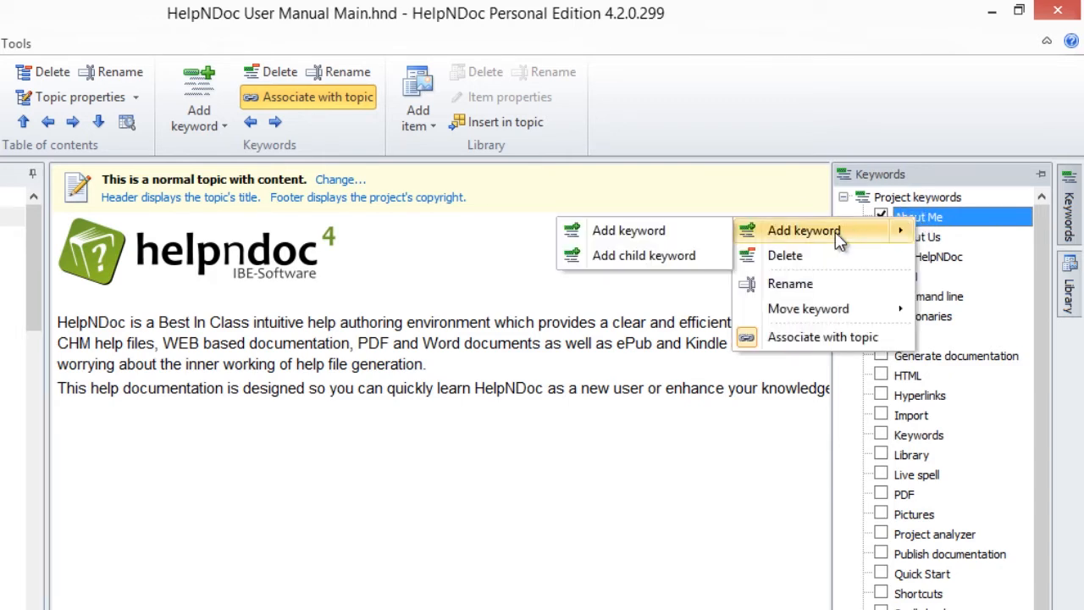
{"action": "mouse_move", "coordinate": [643, 255]}
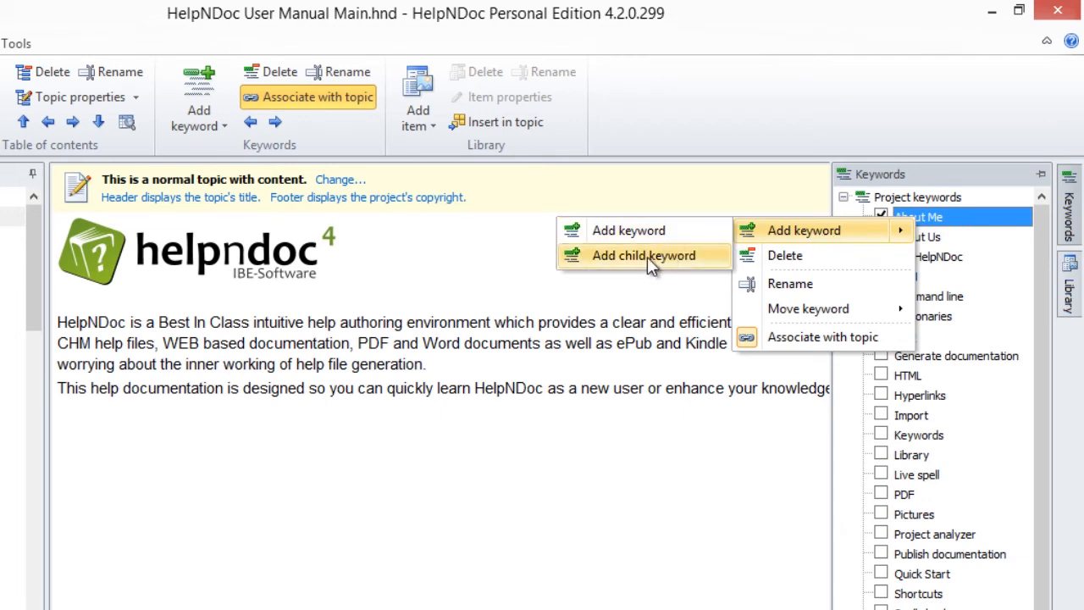
{"action": "left_click", "coordinate": [644, 255]}
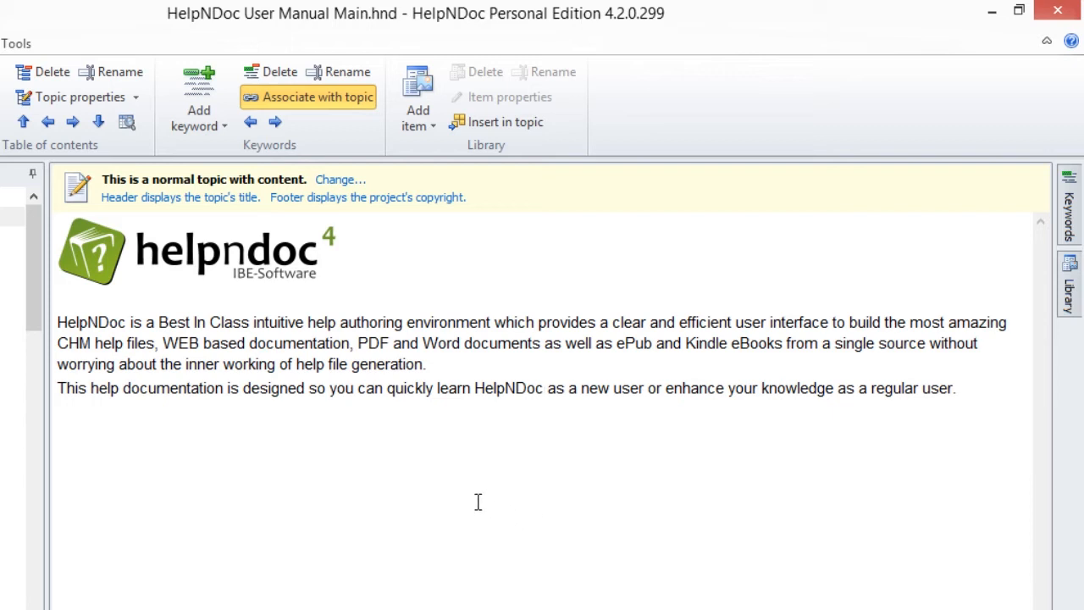
Step: Make the selected topic phrase Best In Class a keyword and untick it for the current topic
{"action": "double_click", "coordinate": [173, 321]}
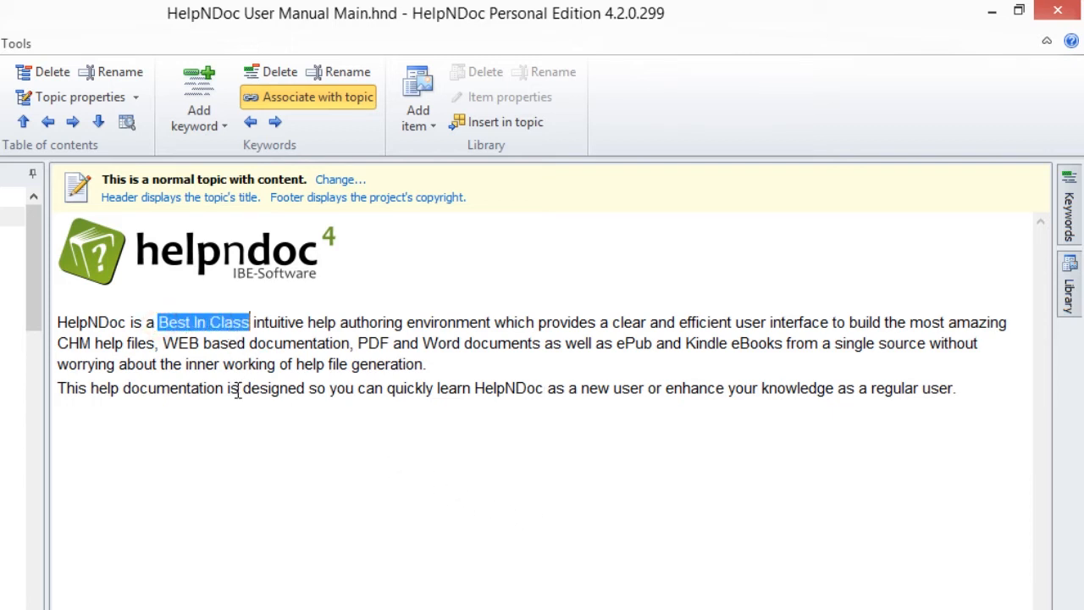
{"action": "right_click", "coordinate": [203, 322]}
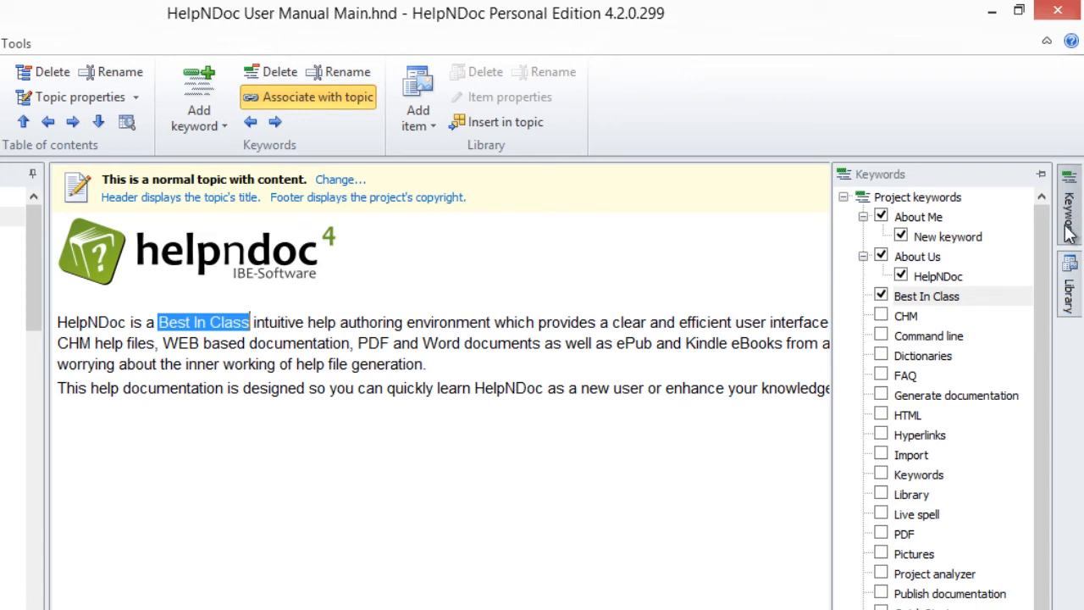
{"action": "left_click", "coordinate": [881, 296]}
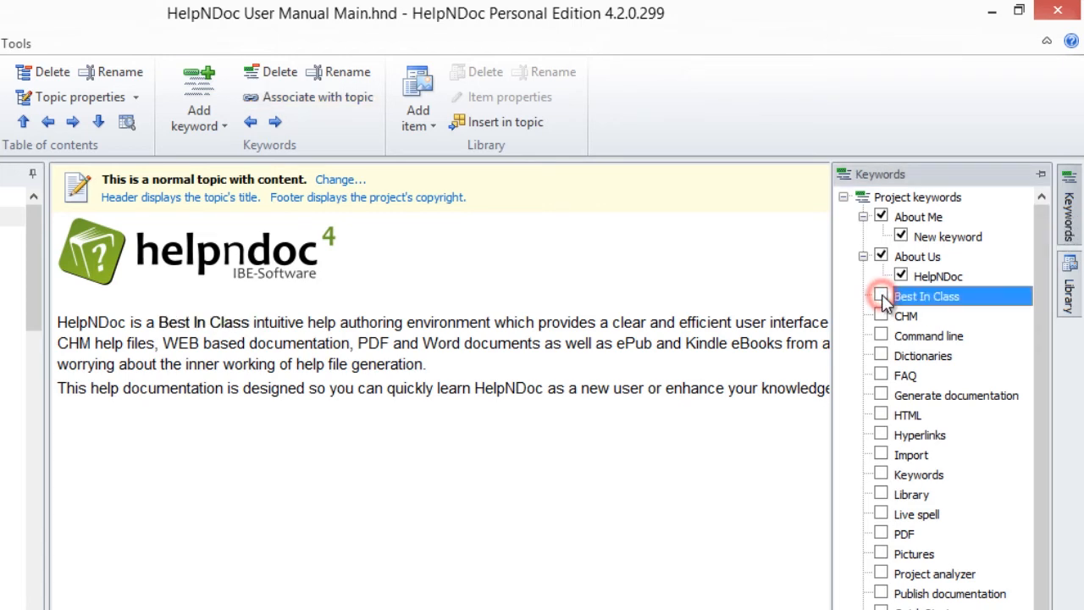
{"action": "left_click", "coordinate": [881, 296]}
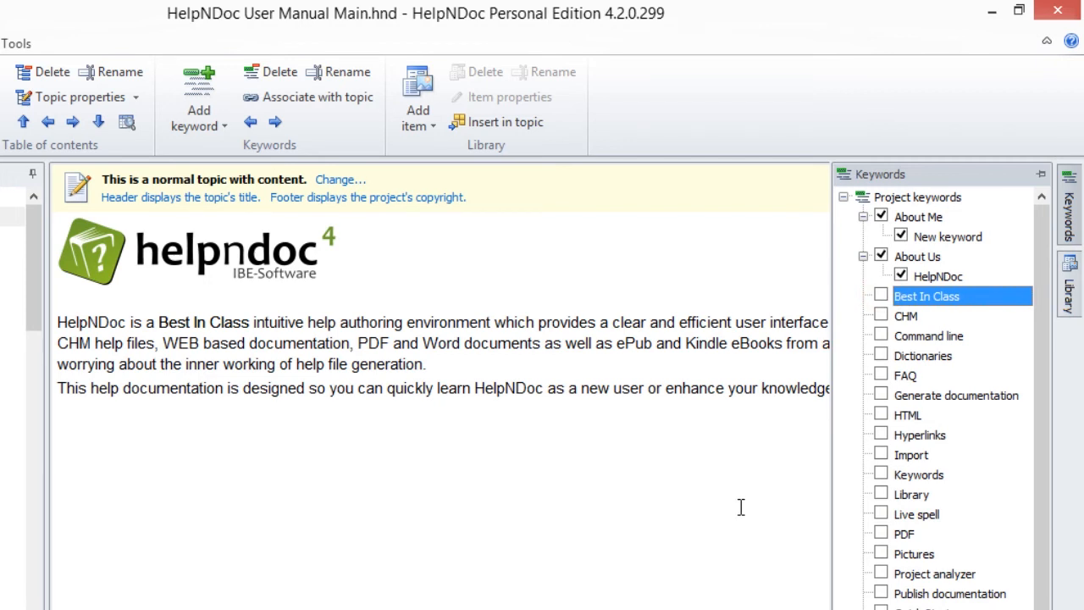